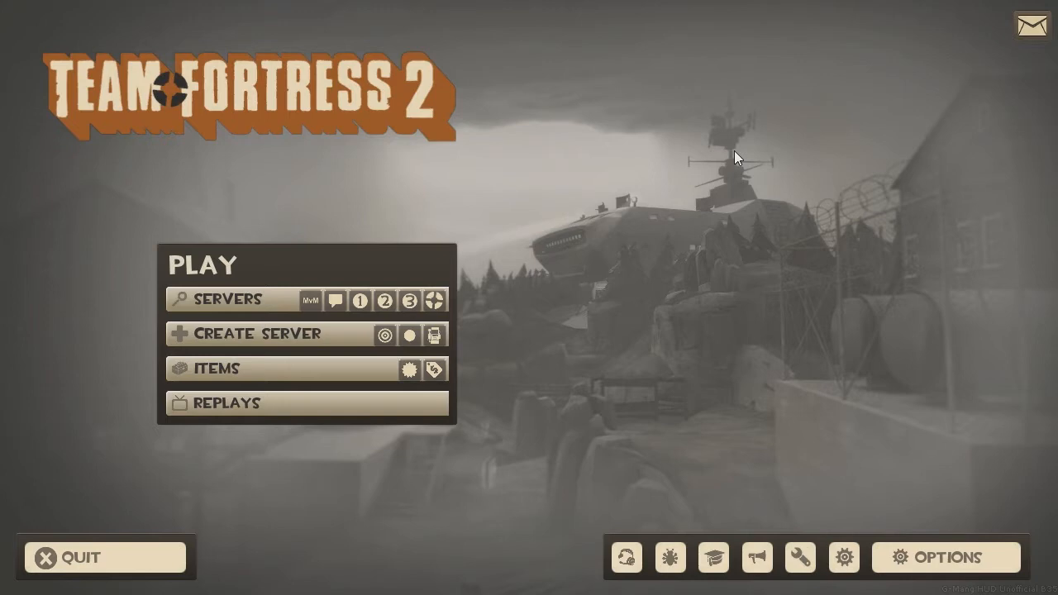
pyautogui.moveTo(749, 188)
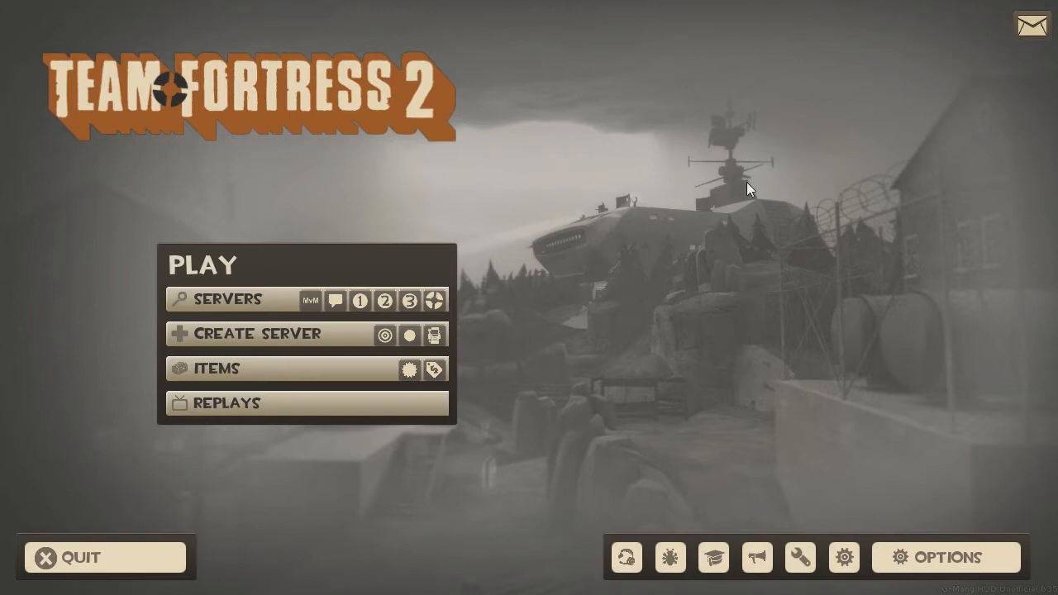
pyautogui.moveTo(910, 270)
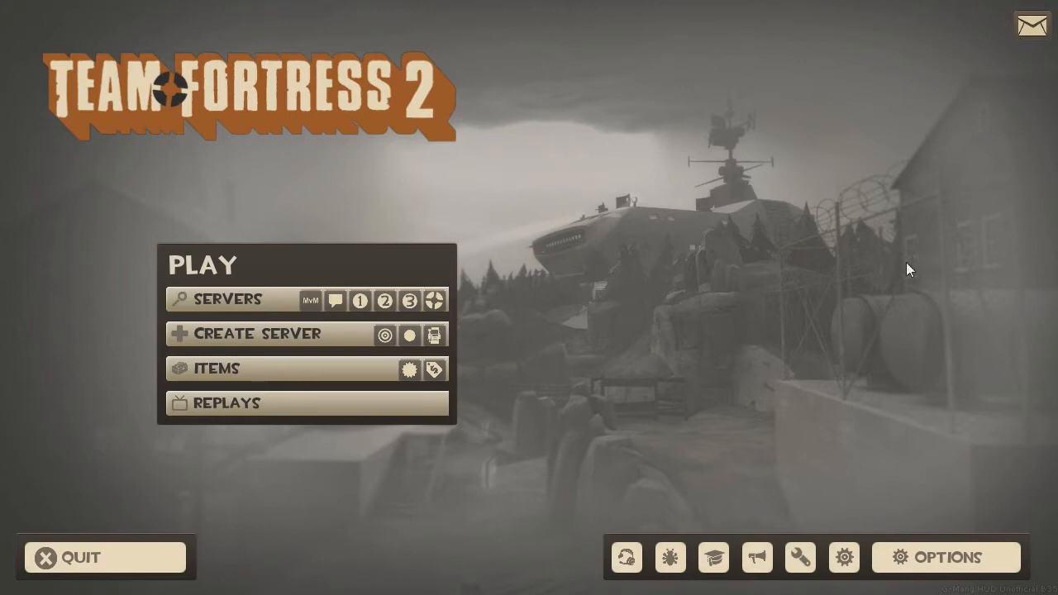
pyautogui.moveTo(380, 224)
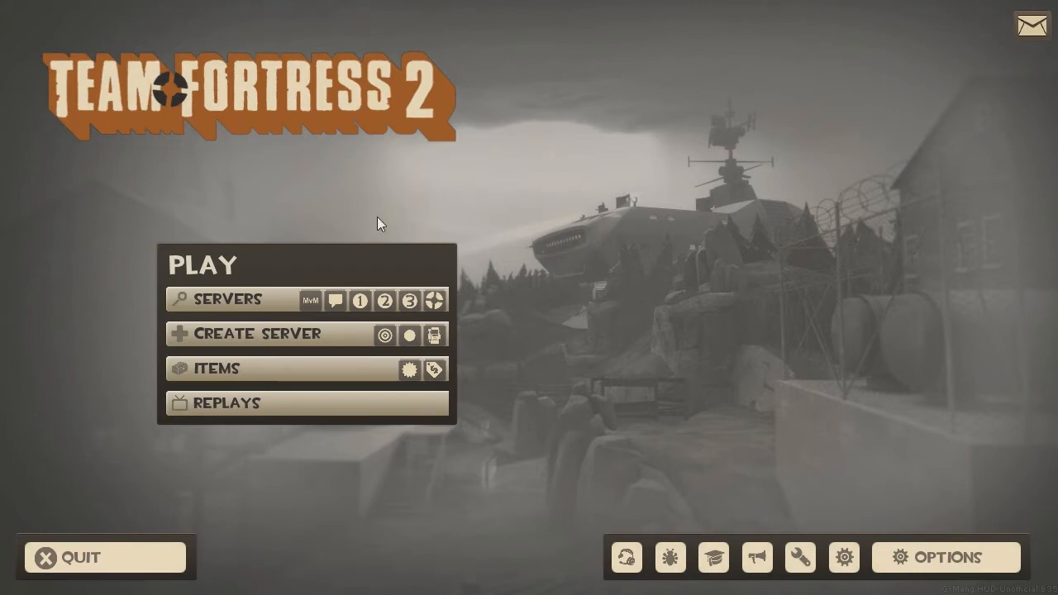
# - View the backpack items with their yellow unique-quality borders from the Items menu
pyautogui.click(218, 369)
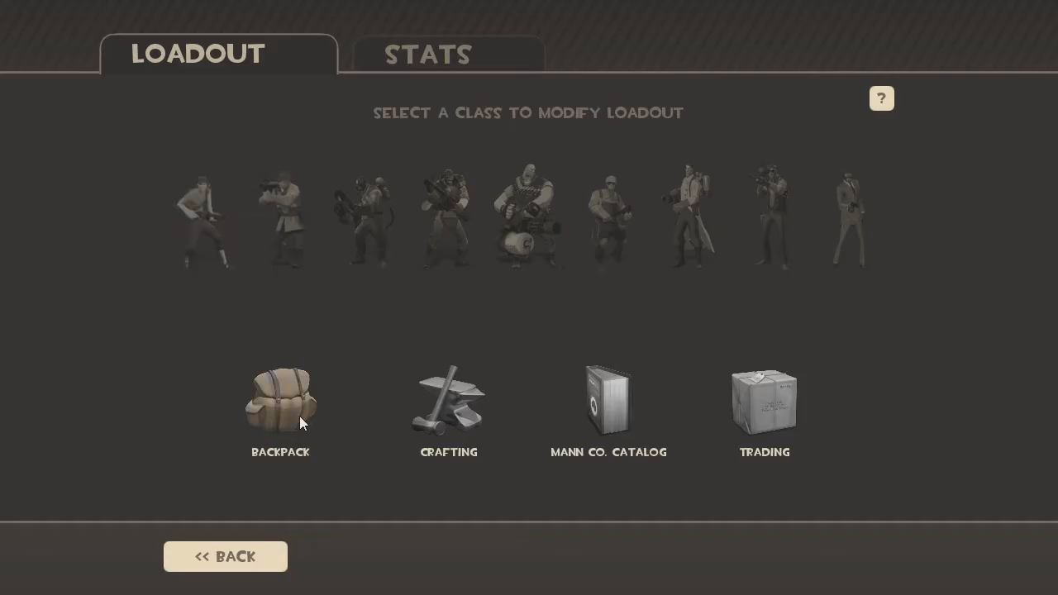
pyautogui.click(281, 401)
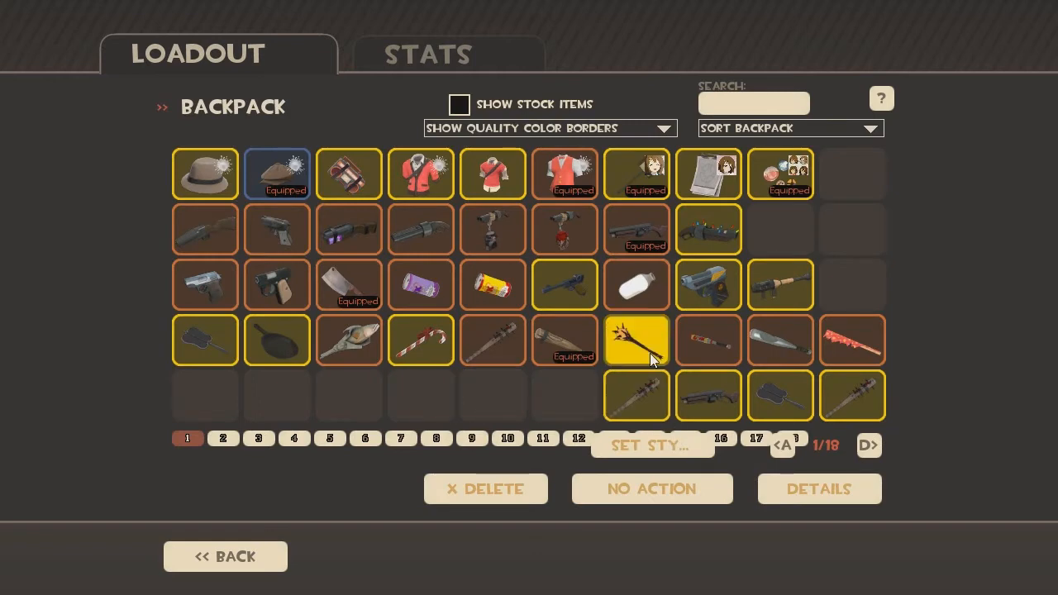
pyautogui.moveTo(648, 372)
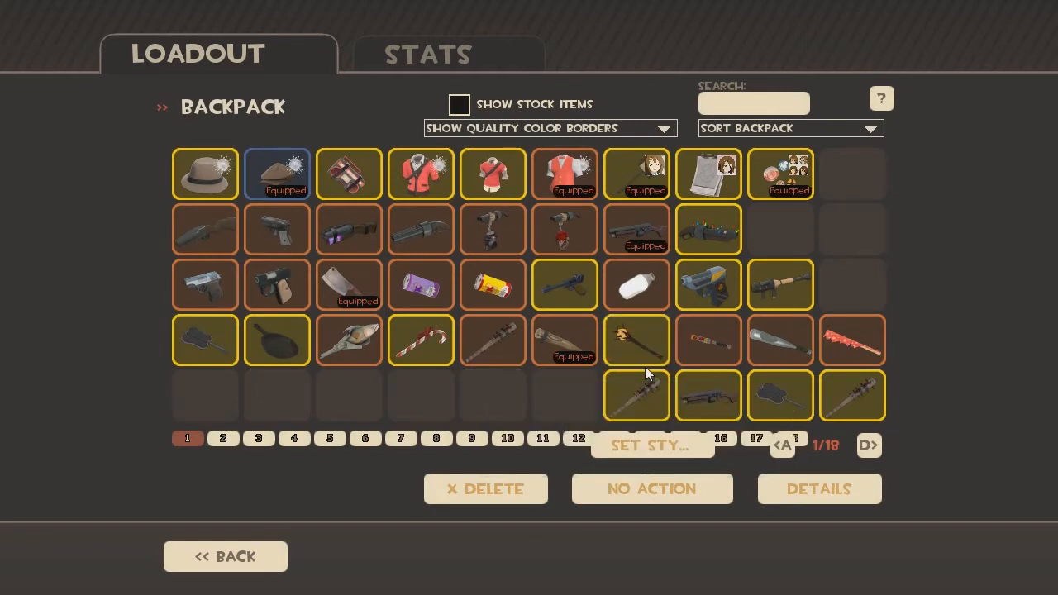
pyautogui.moveTo(781, 285)
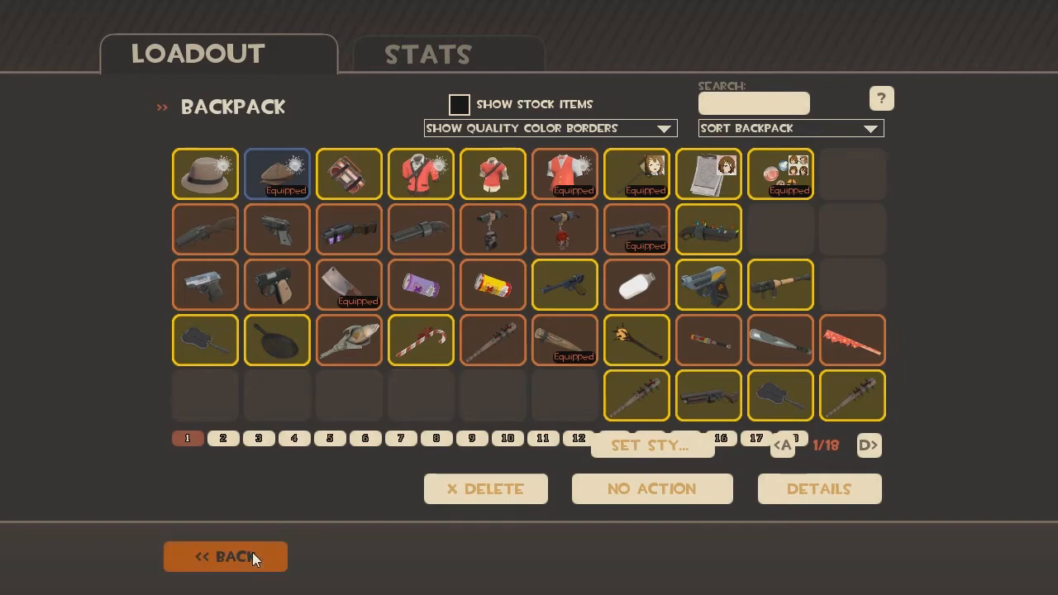
# - Return to the desktop and browse into the TF2 custom folder's gmang hud folder
pyautogui.click(224, 556)
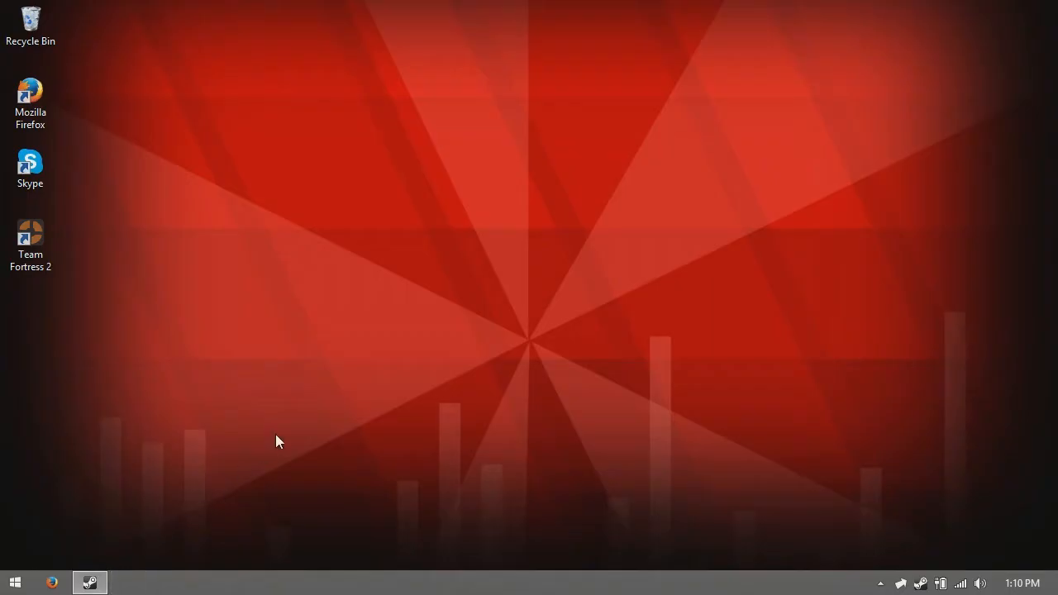
pyautogui.click(14, 582)
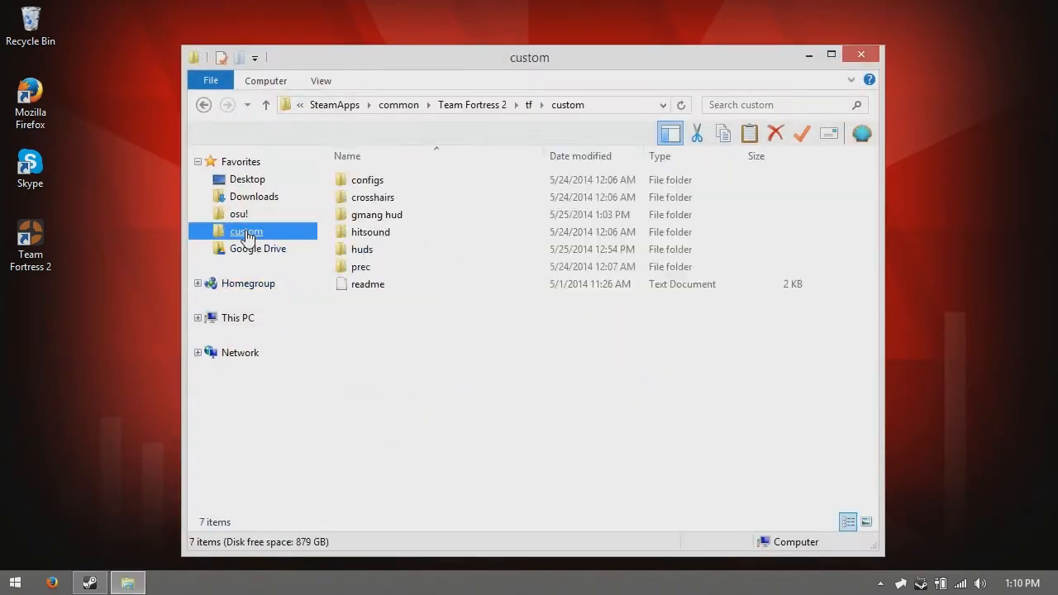
pyautogui.doubleClick(377, 215)
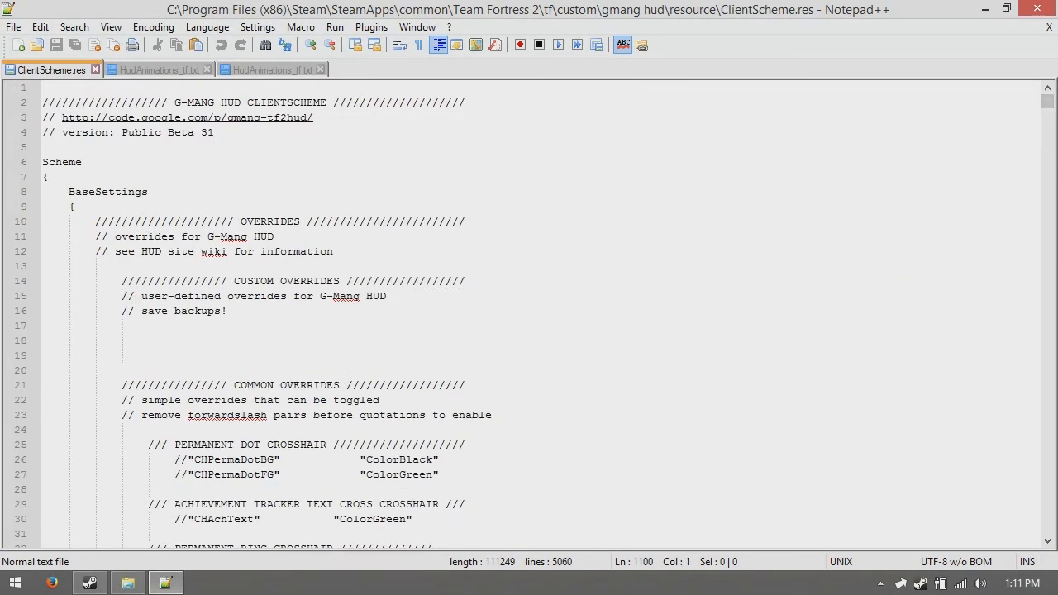
pyautogui.scroll(-3)
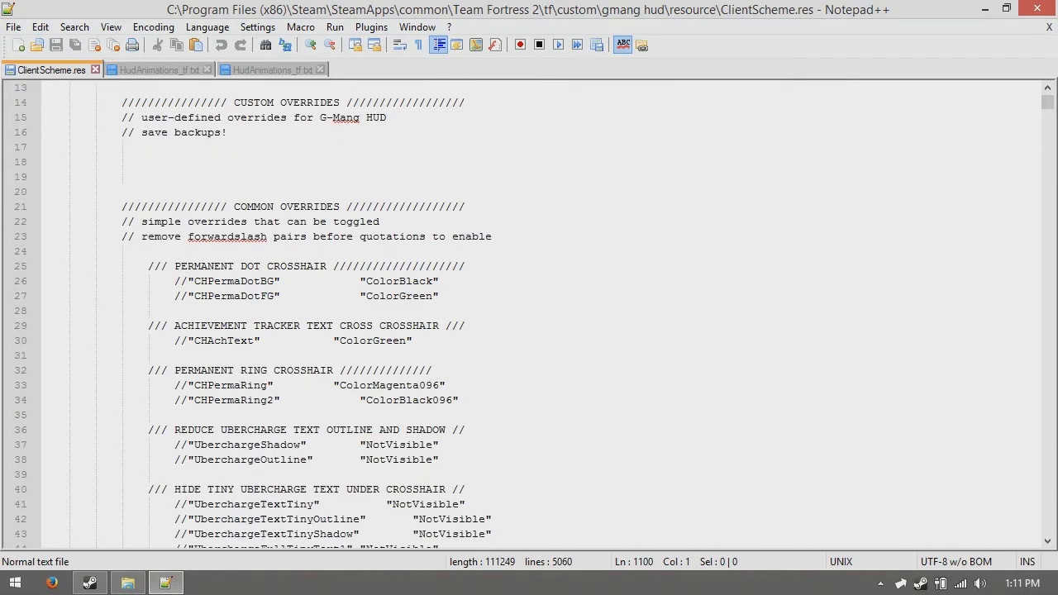
pyautogui.scroll(-3)
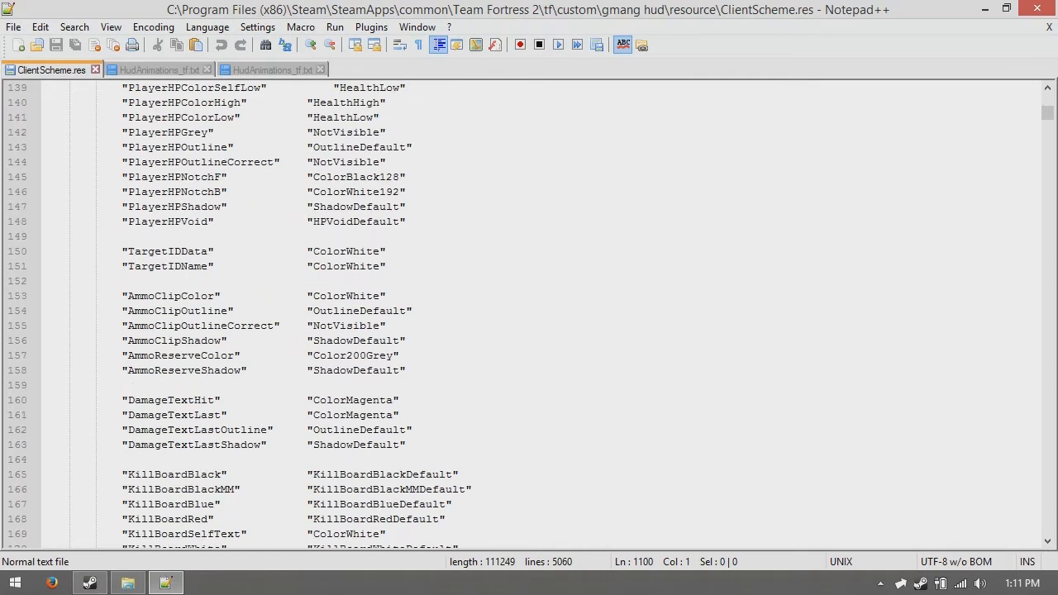
pyautogui.scroll(-3)
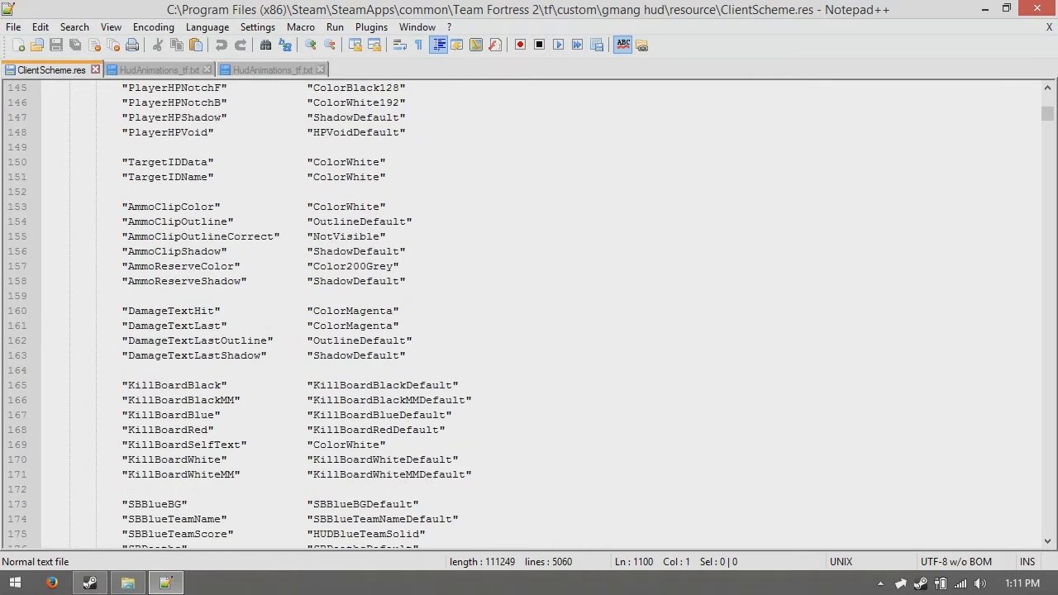
pyautogui.doubleClick(172, 206)
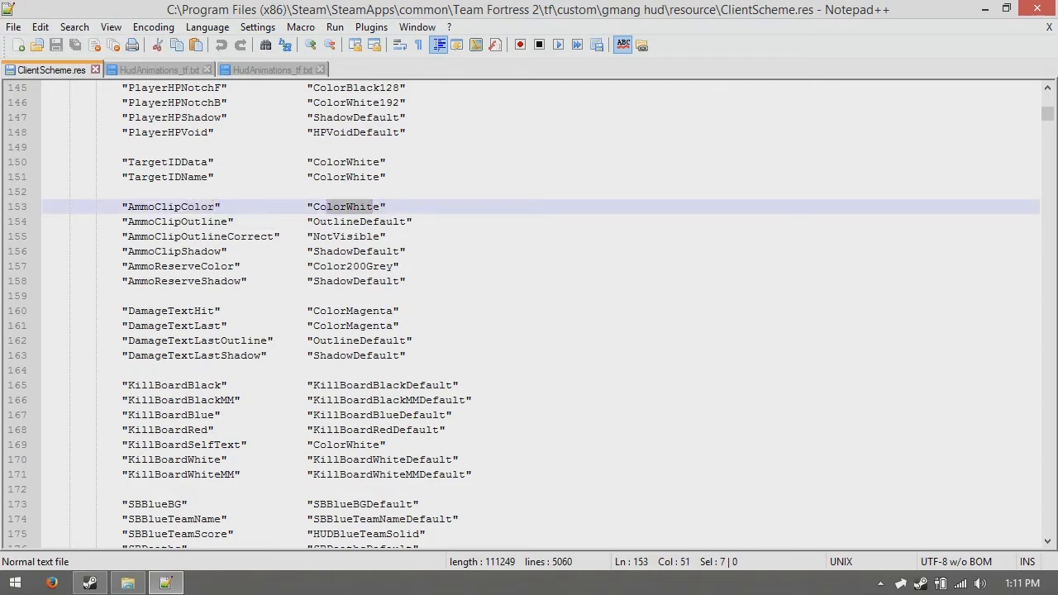
pyautogui.scroll(-3)
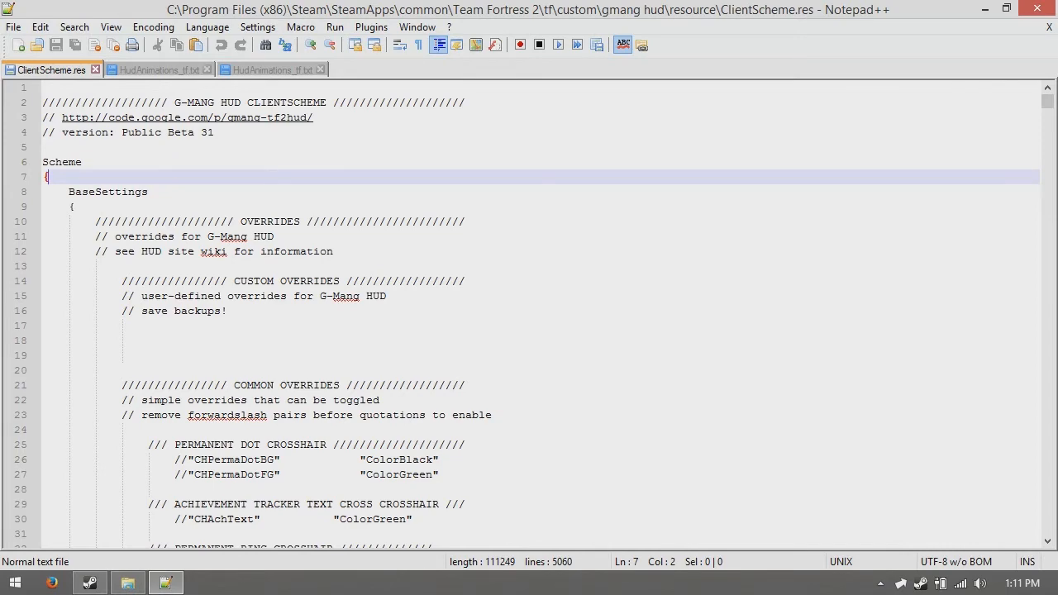
pyautogui.press('Ctrl+f')
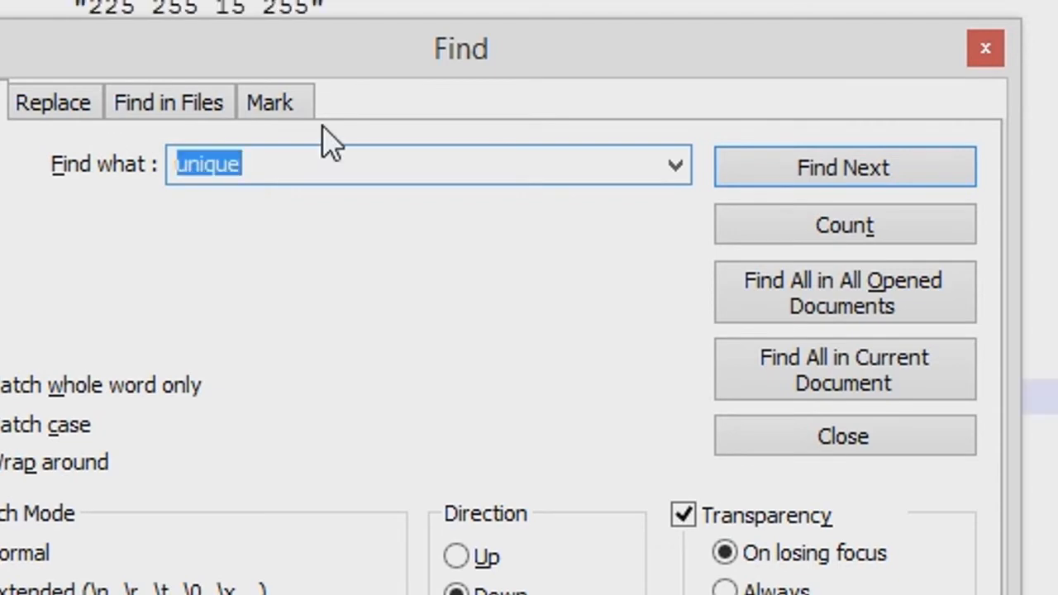
pyautogui.click(843, 167)
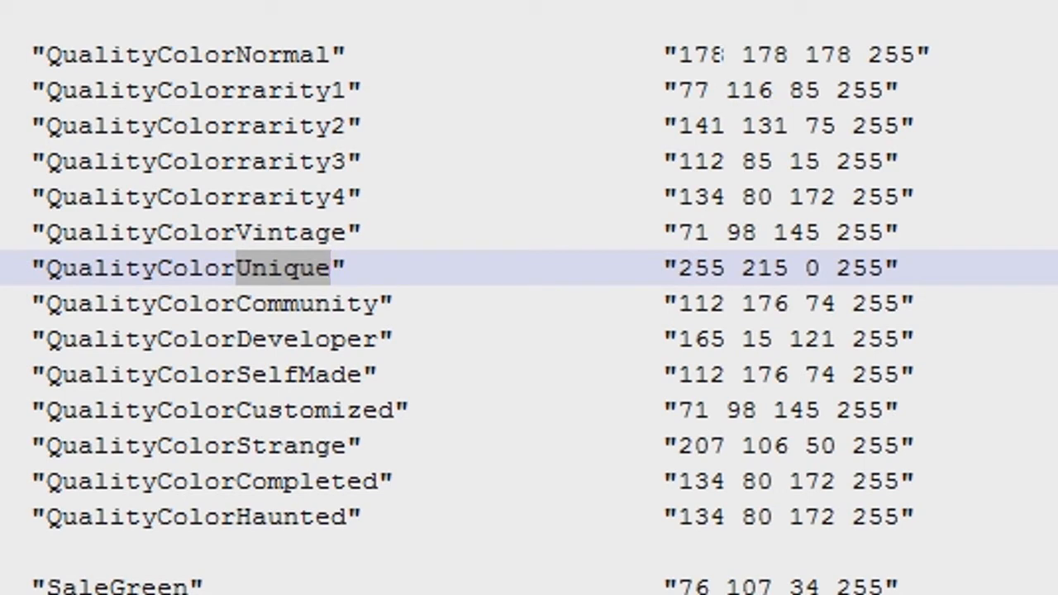
pyautogui.click(218, 305)
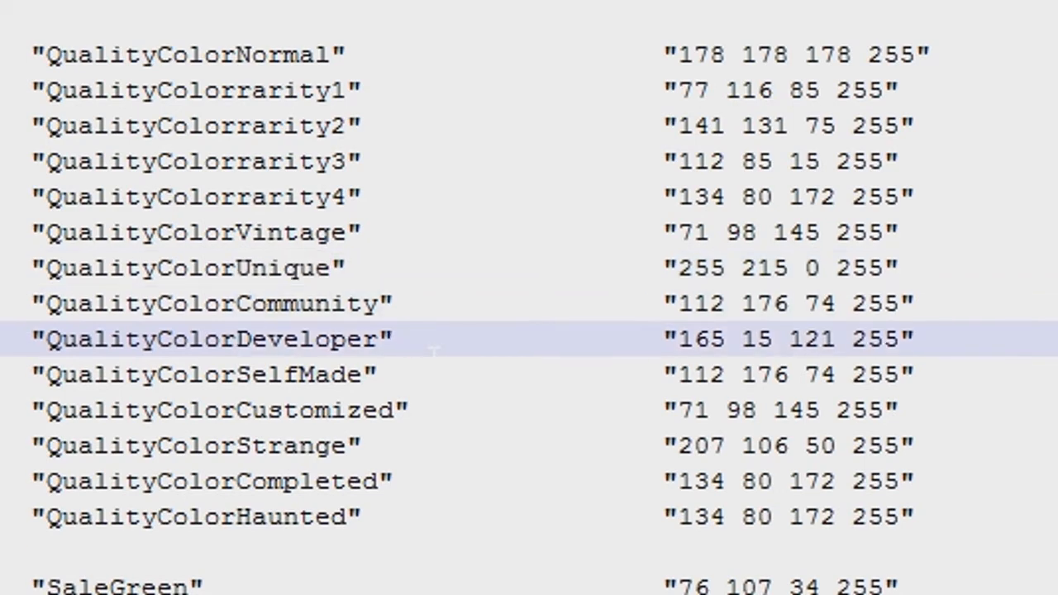
pyautogui.click(407, 339)
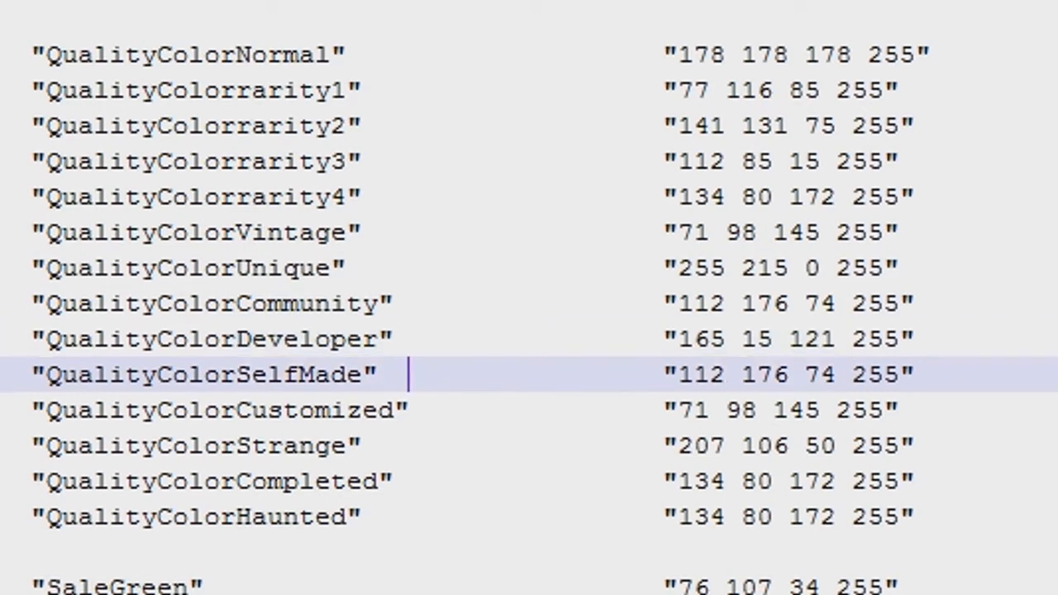
pyautogui.doubleClick(190, 268)
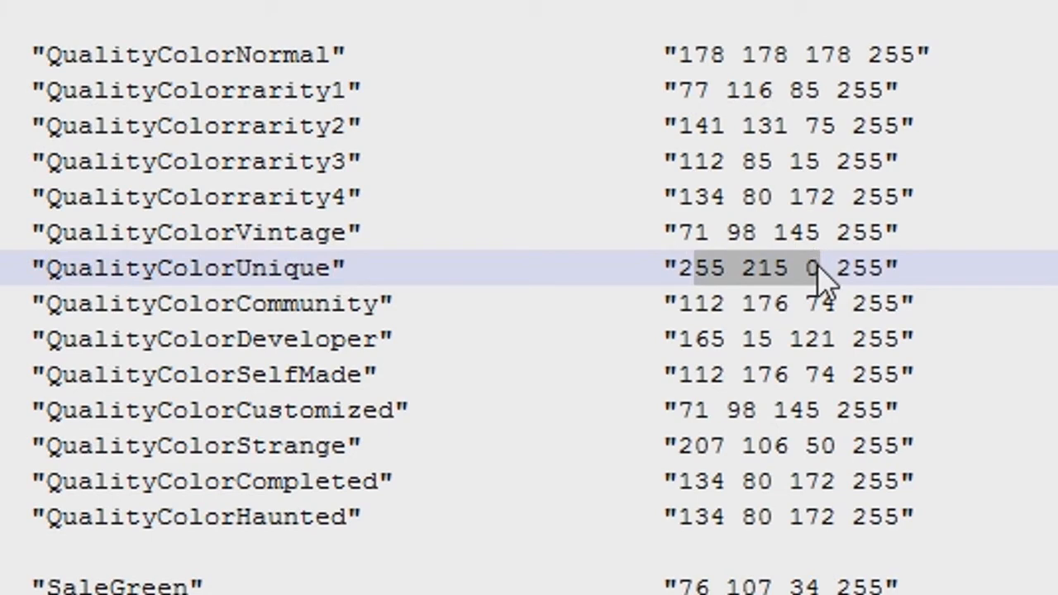
pyautogui.moveTo(726, 272)
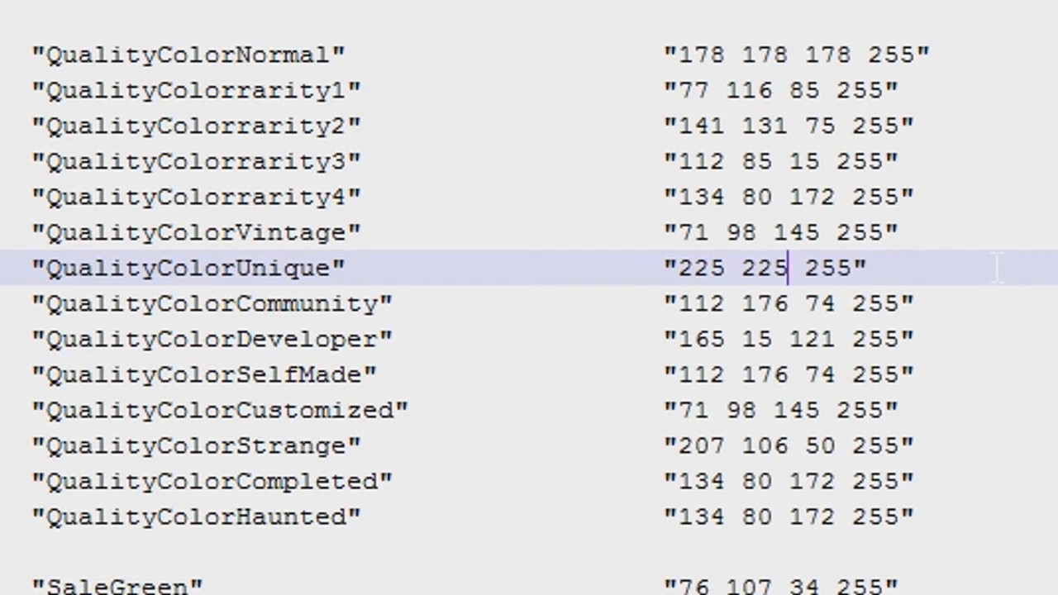
# - Rewrite the QualityColorUnique colour components as 225 to make the border white
pyautogui.write('225')
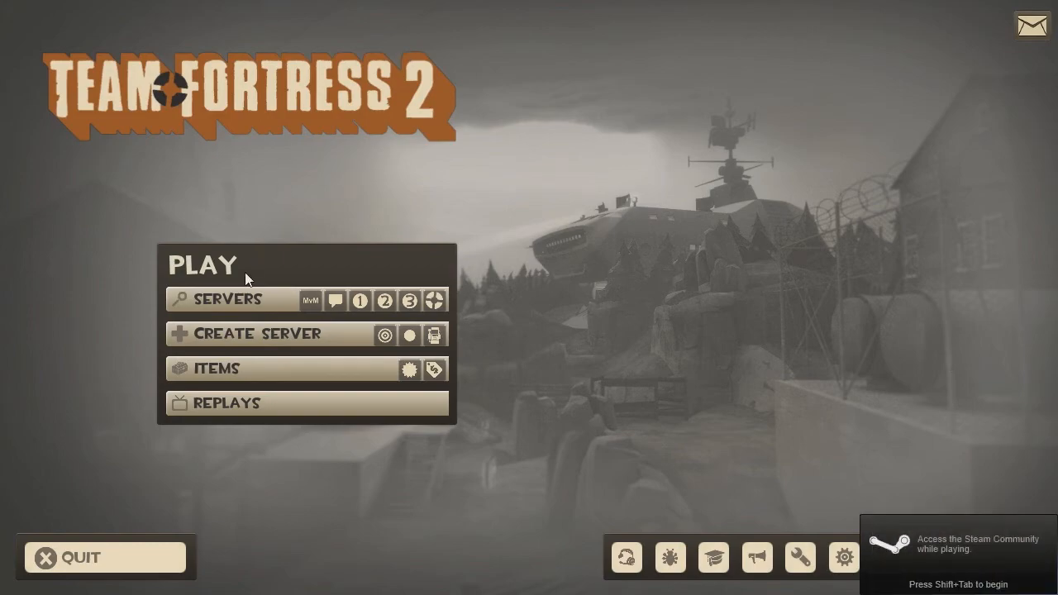
# - Reopen the backpack from the Items menu to check the now-white item borders
pyautogui.click(219, 369)
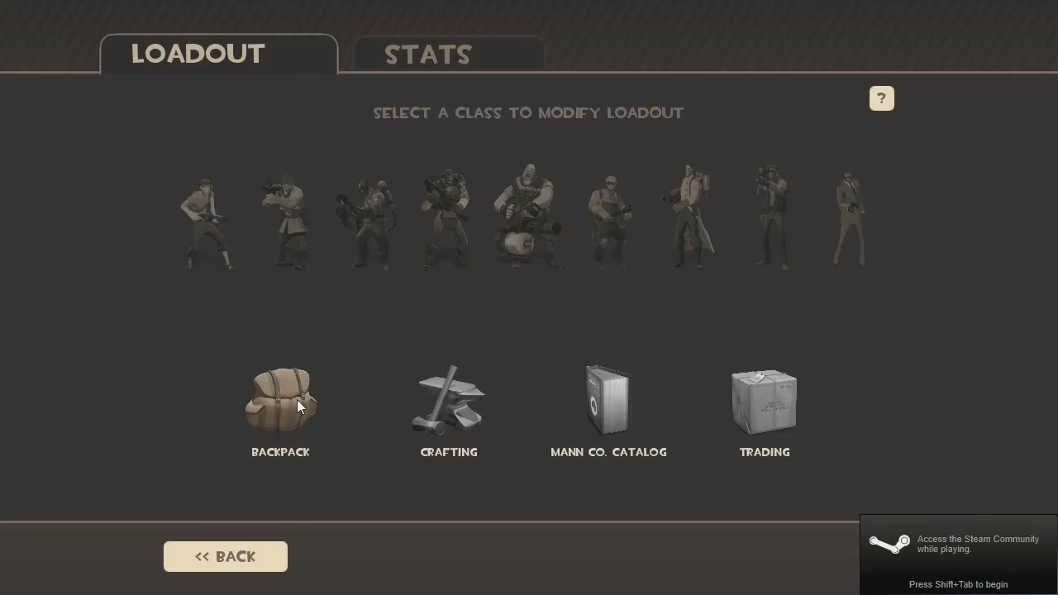
pyautogui.click(281, 402)
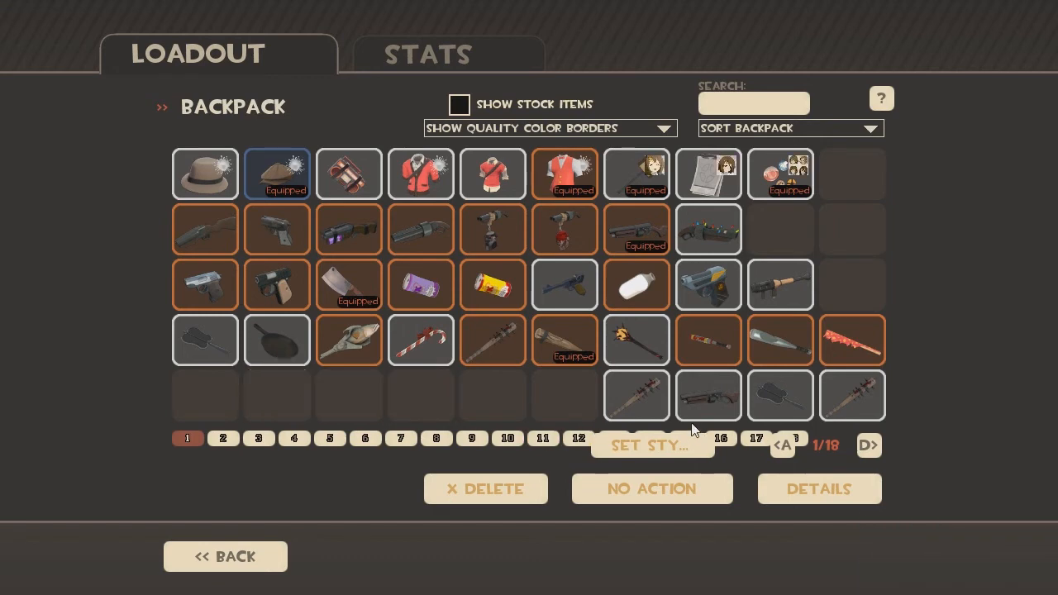
pyautogui.moveTo(854, 395)
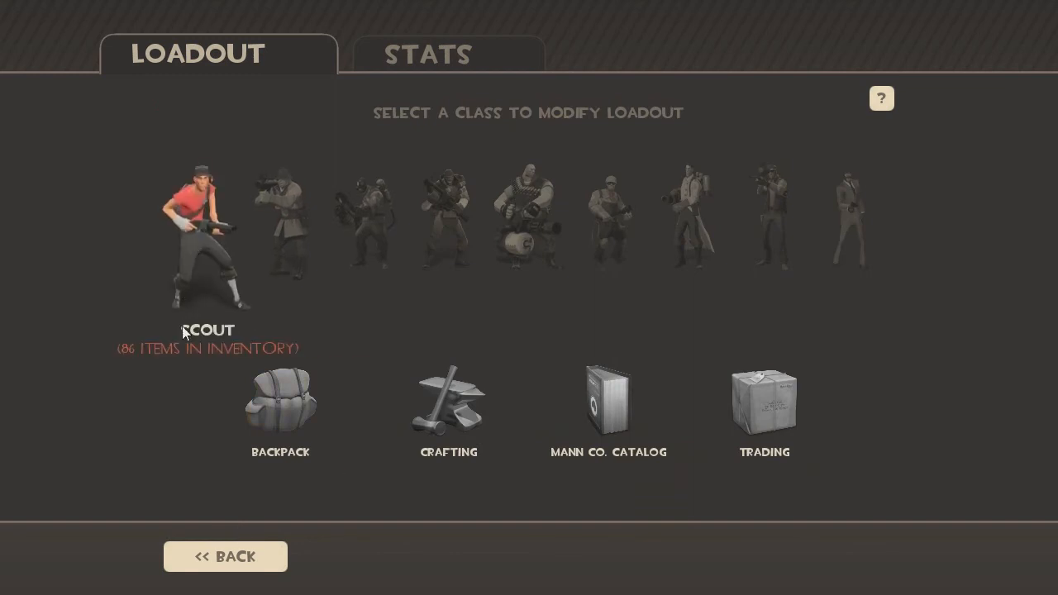
# - Select the Scout class to view his equipped weapons and cosmetics
pyautogui.click(207, 232)
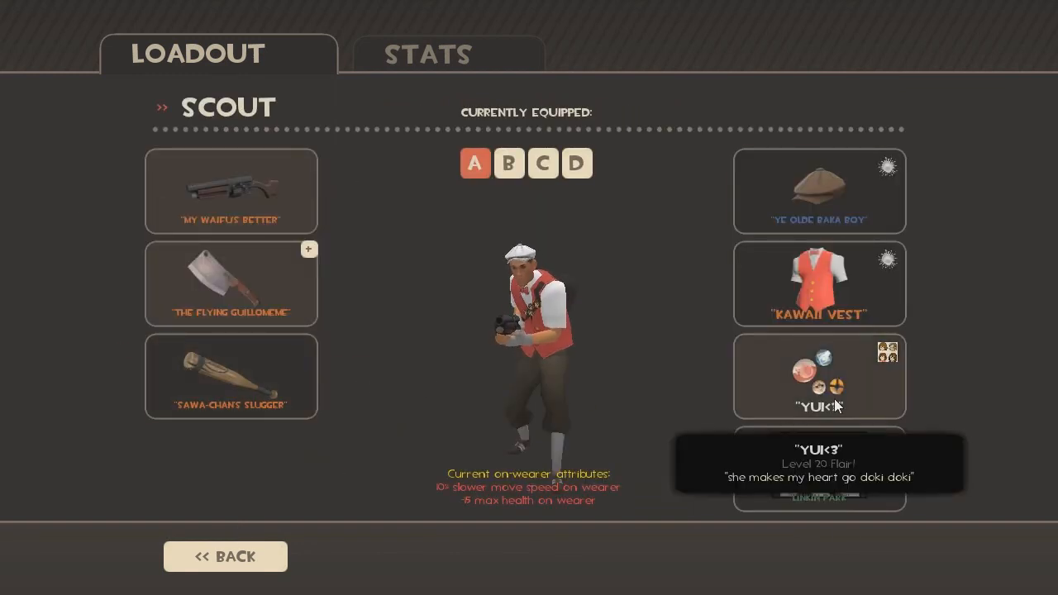
pyautogui.moveTo(506, 410)
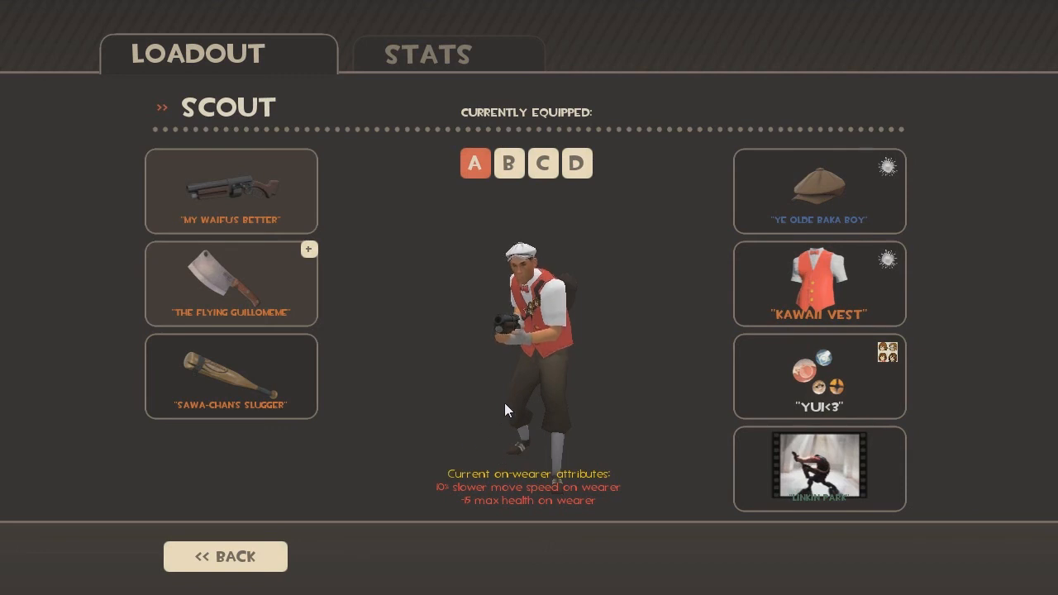